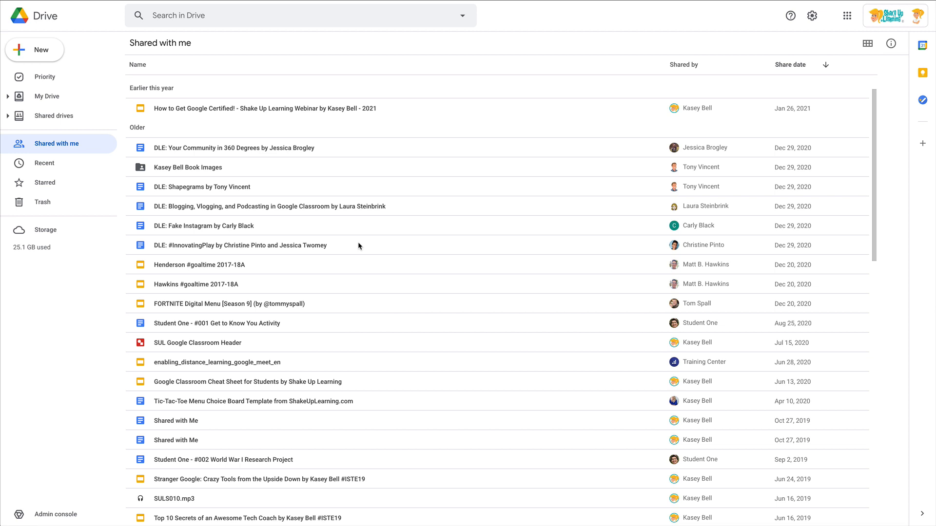
# Step: Add a shortcut for DLE: Your Community in 360 Degrees to Lesson Plan Repository in My Drive and confirm
pyautogui.scroll(3)
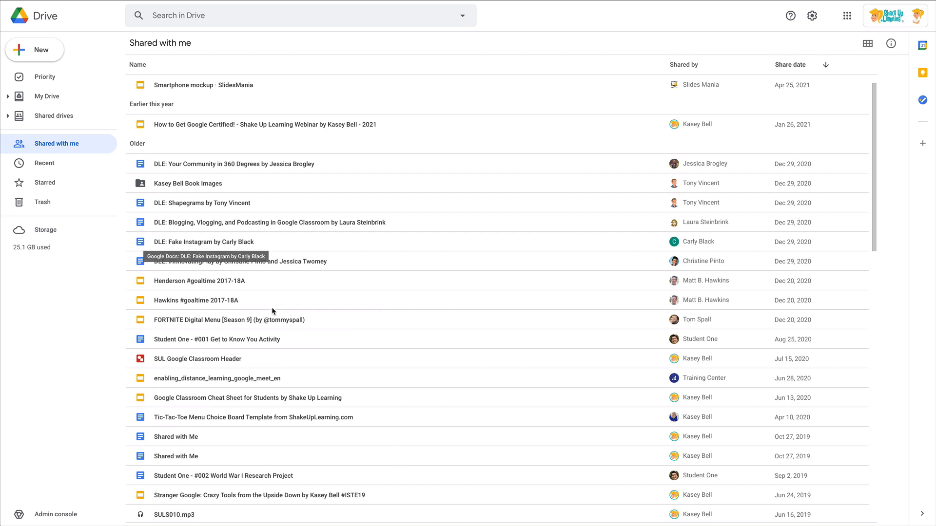
pyautogui.moveTo(275, 316)
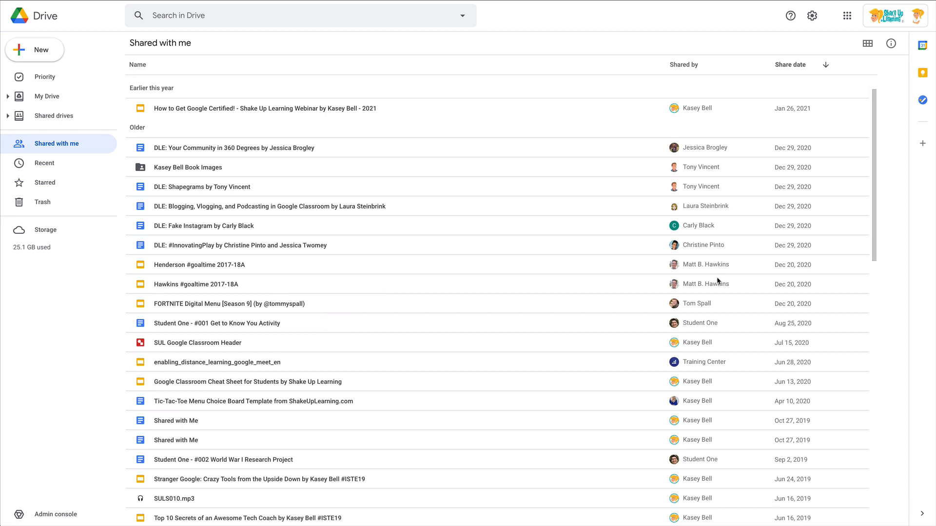
pyautogui.moveTo(698, 387)
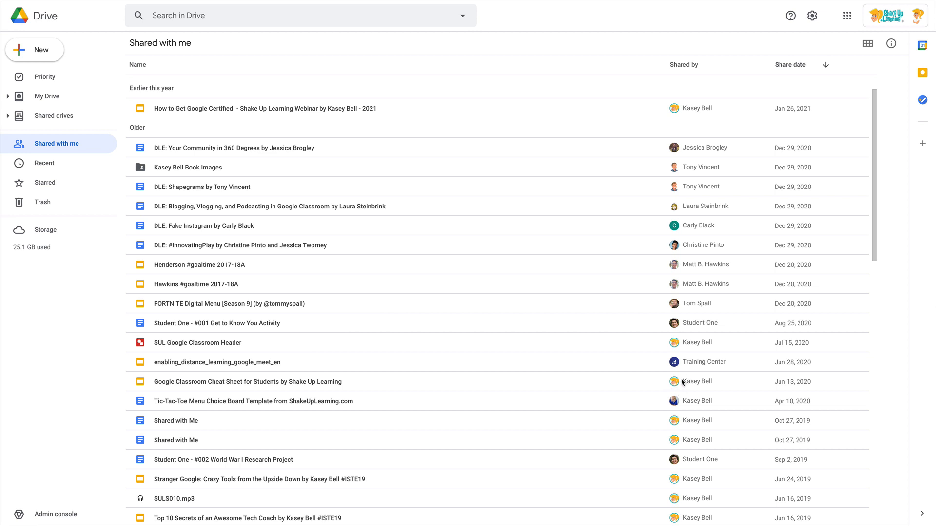
pyautogui.moveTo(691, 187)
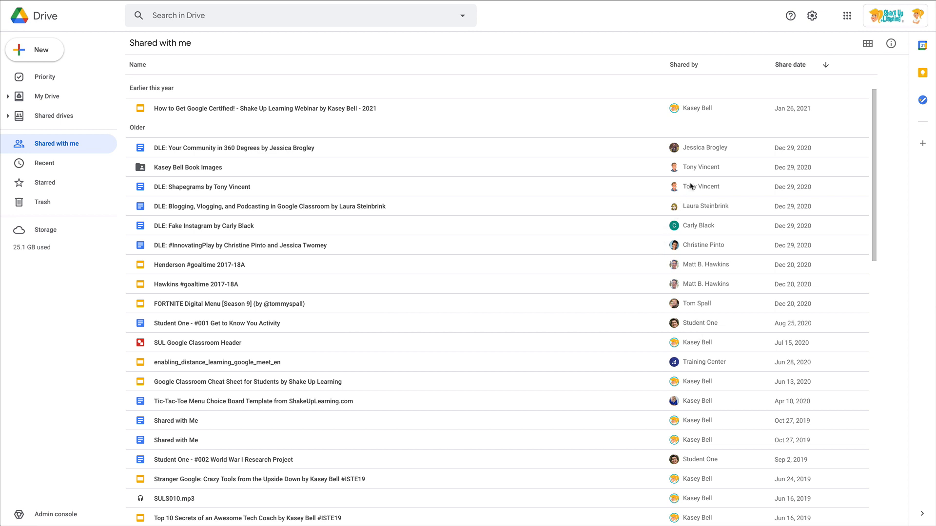
pyautogui.moveTo(704, 410)
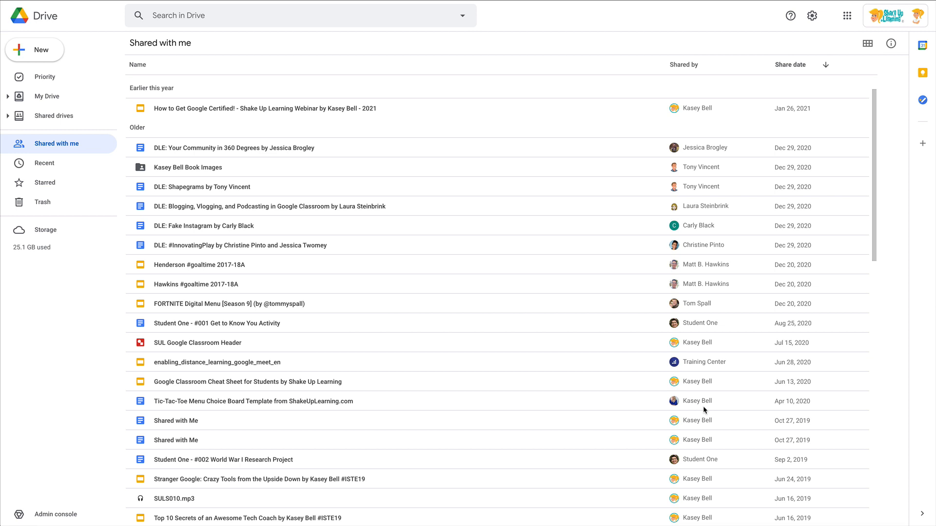
pyautogui.moveTo(724, 320)
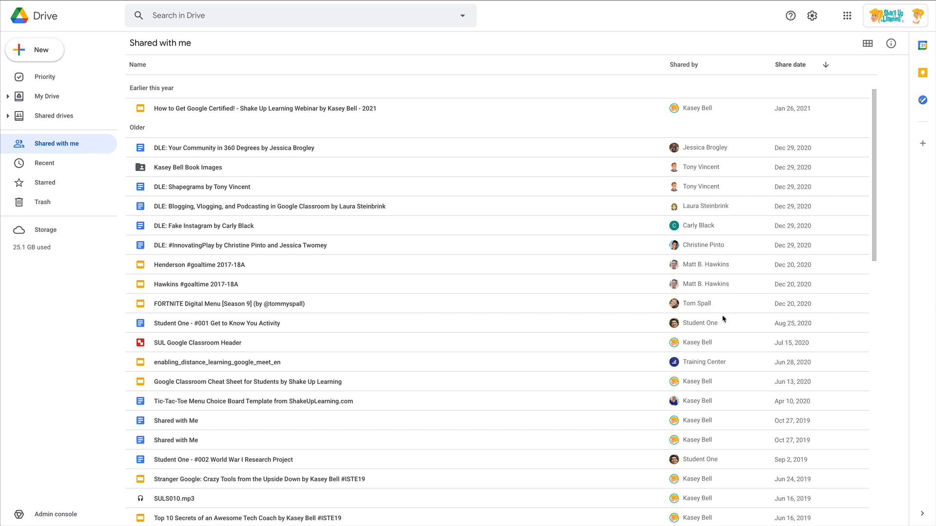
pyautogui.moveTo(490, 311)
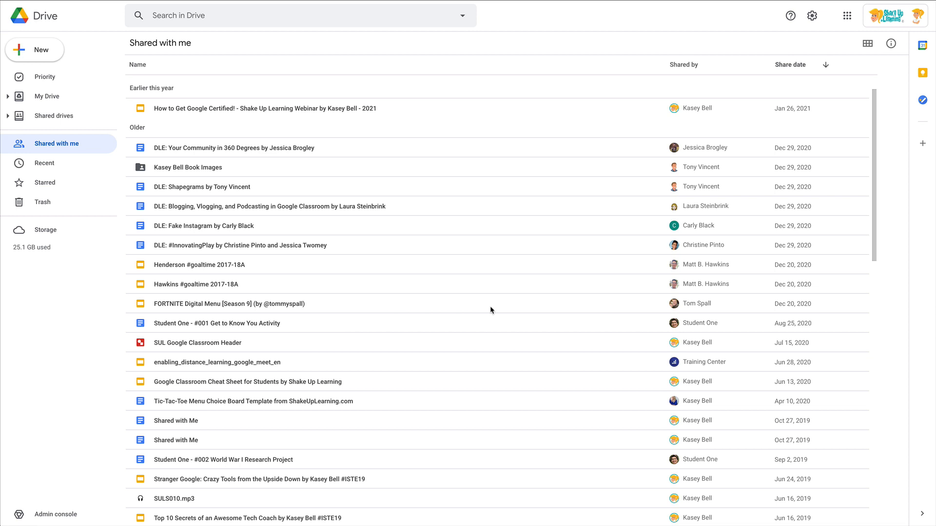
pyautogui.moveTo(395, 171)
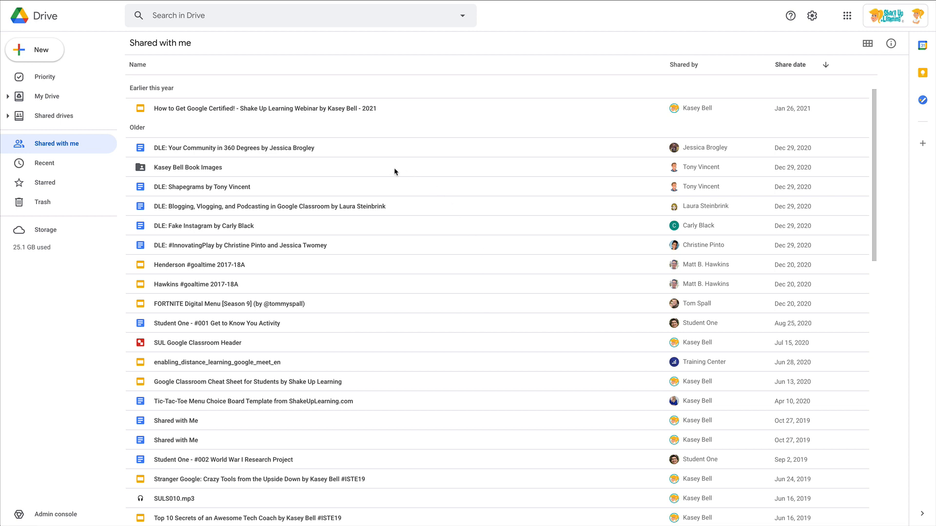
pyautogui.click(234, 147)
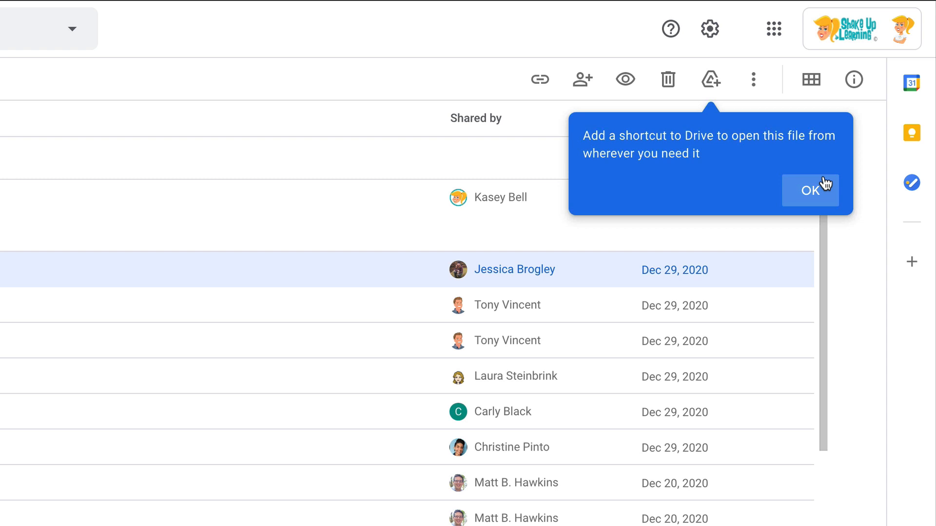
pyautogui.click(811, 191)
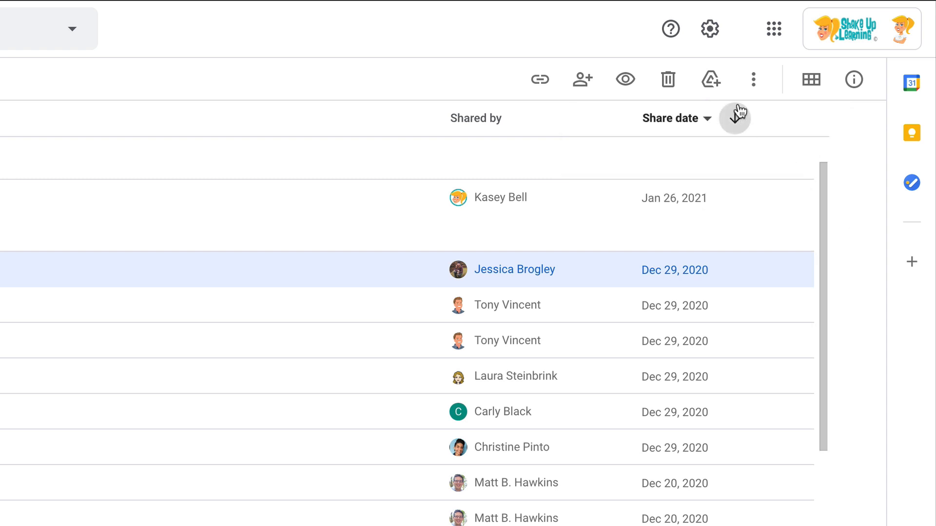
pyautogui.moveTo(710, 79)
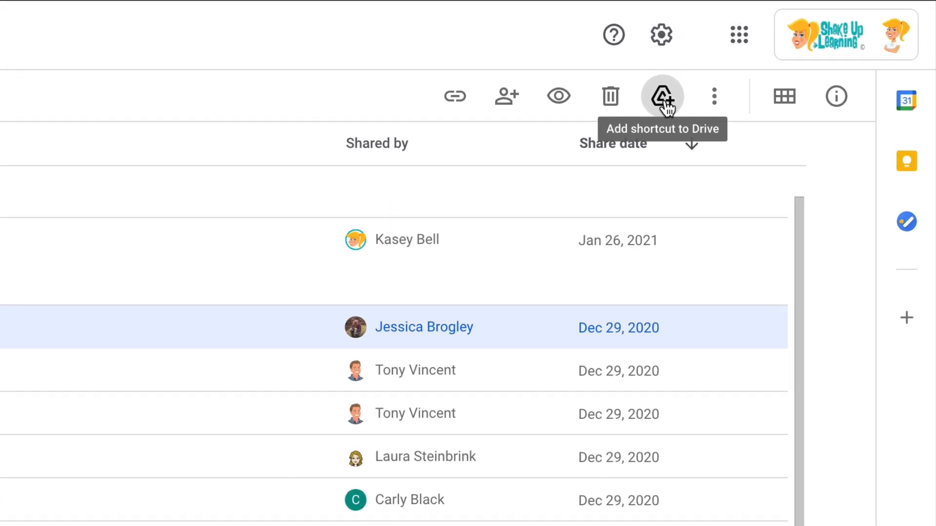
pyautogui.click(661, 95)
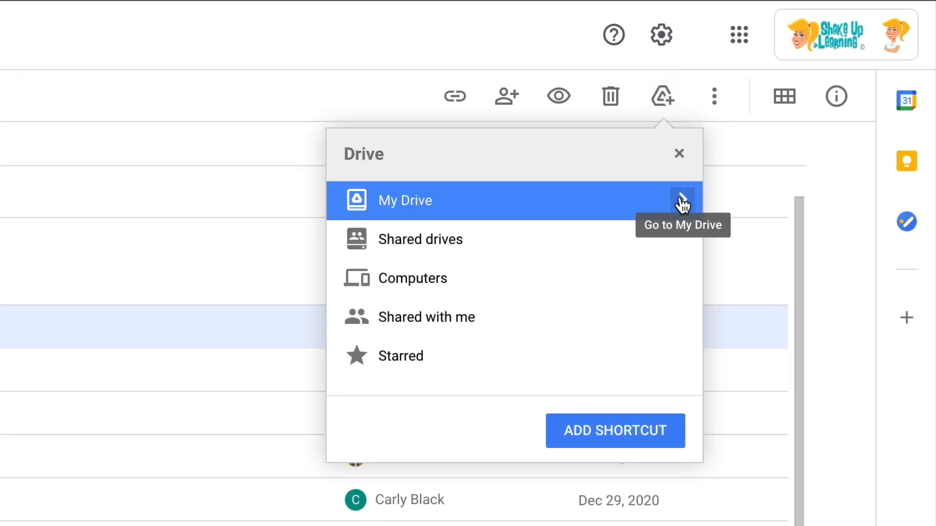
pyautogui.click(405, 200)
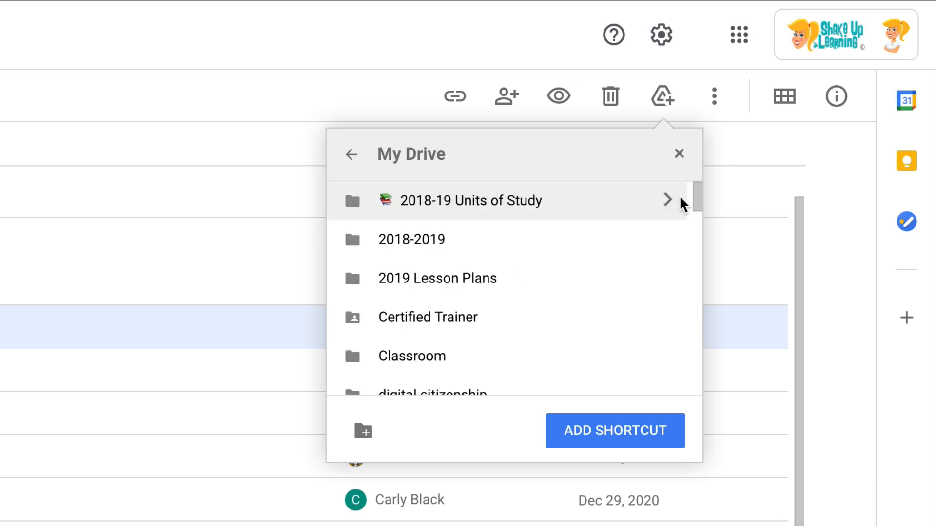
pyautogui.scroll(-3)
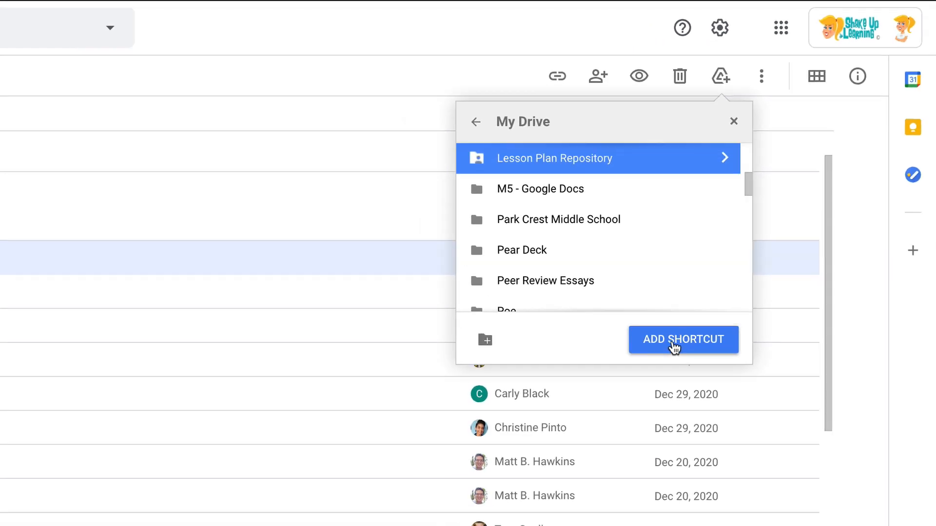
pyautogui.click(682, 339)
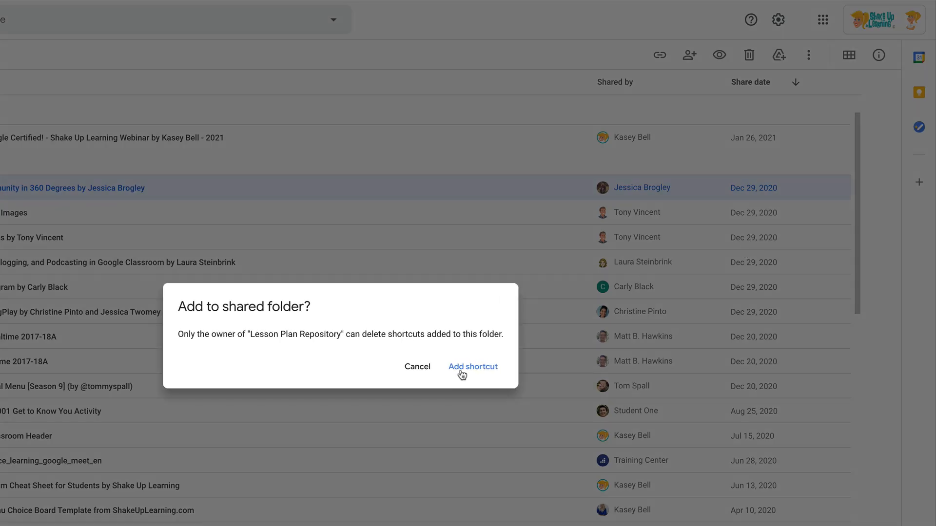
pyautogui.click(473, 366)
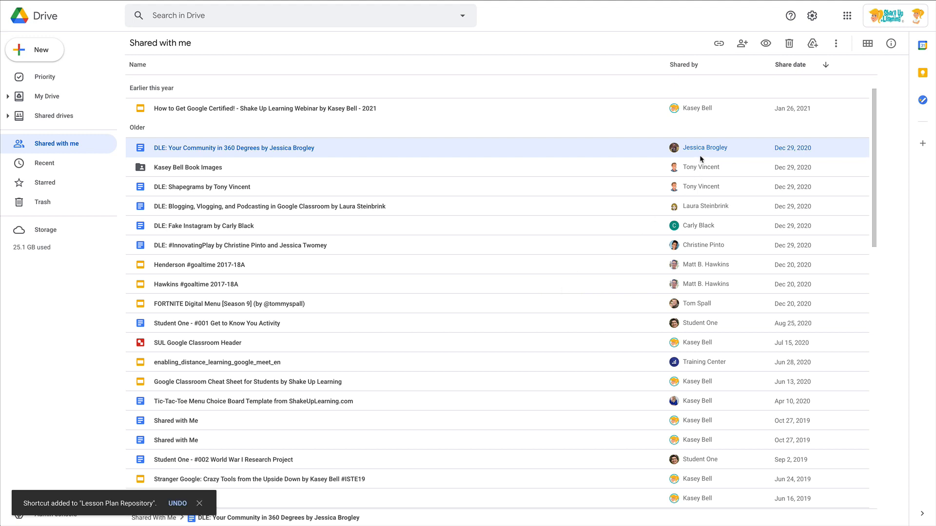
pyautogui.moveTo(224, 147)
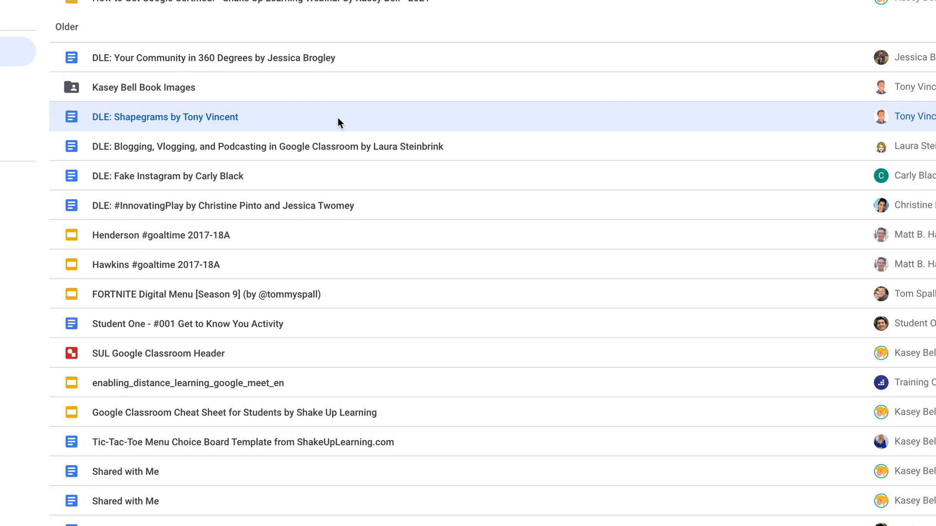
# Step: From the DLE: Shapegrams context menu, choose Lesson Plan Repository in My Drive as the shortcut destination
pyautogui.rightClick(164, 116)
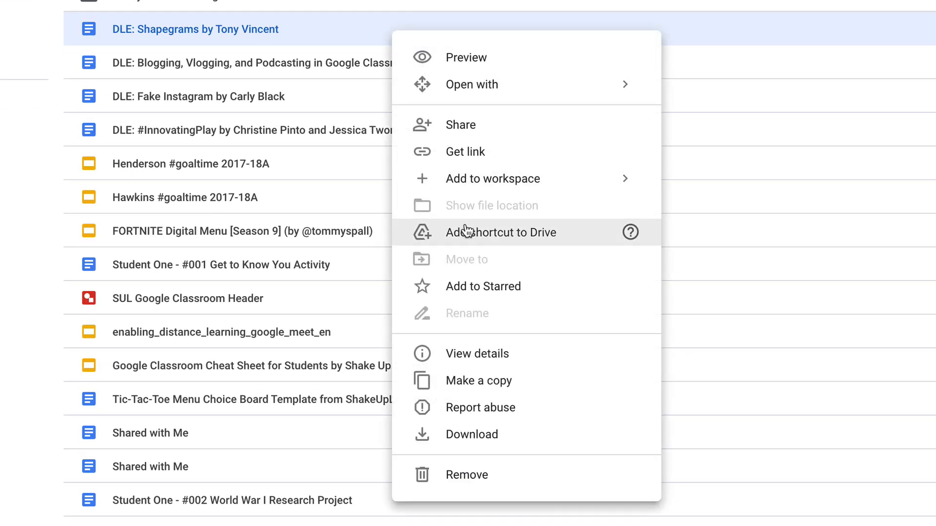
pyautogui.click(502, 232)
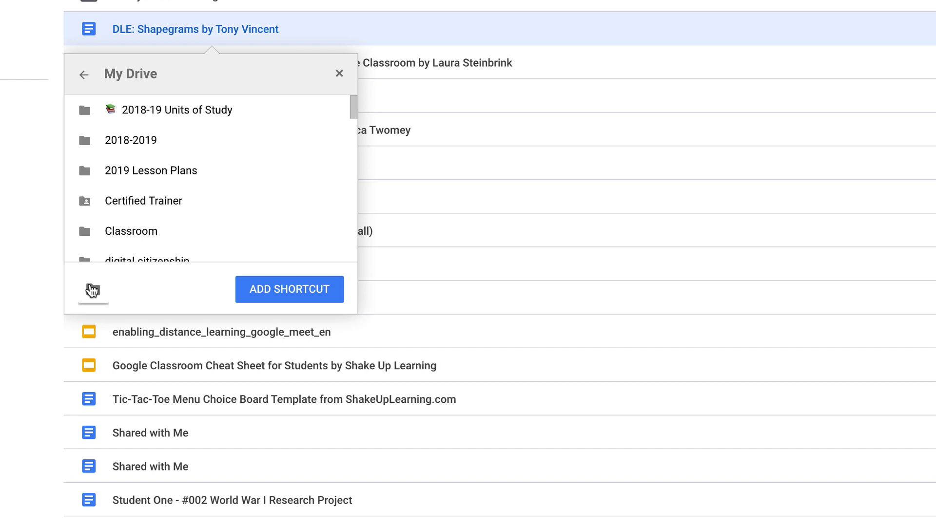
pyautogui.click(94, 291)
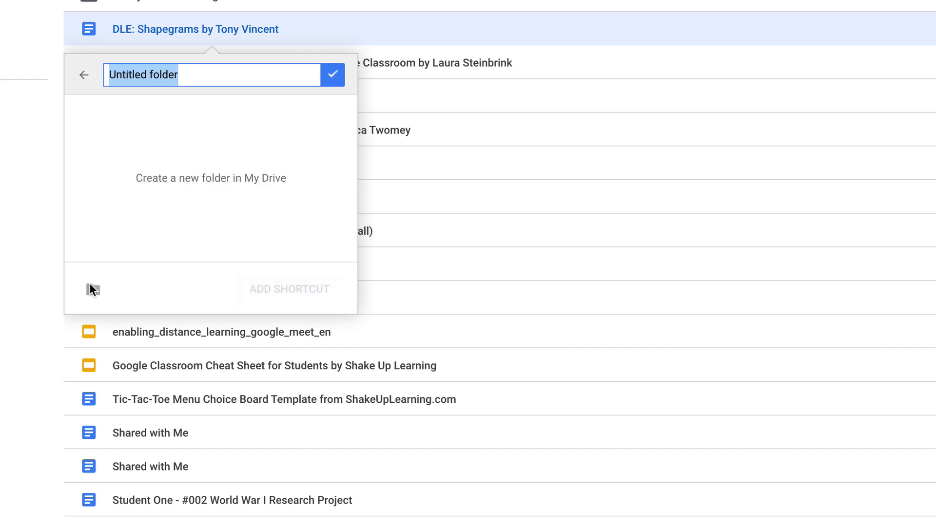
pyautogui.click(84, 74)
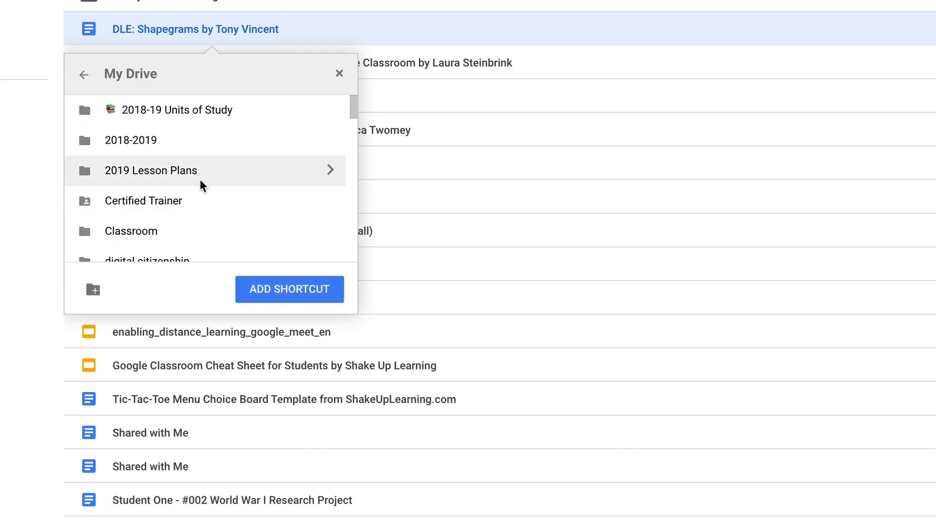
pyautogui.scroll(-3)
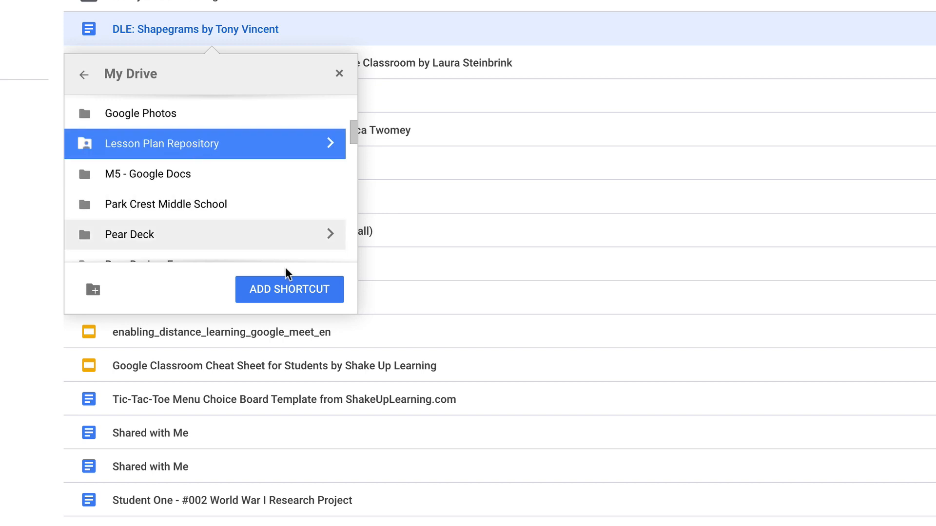
pyautogui.moveTo(272, 296)
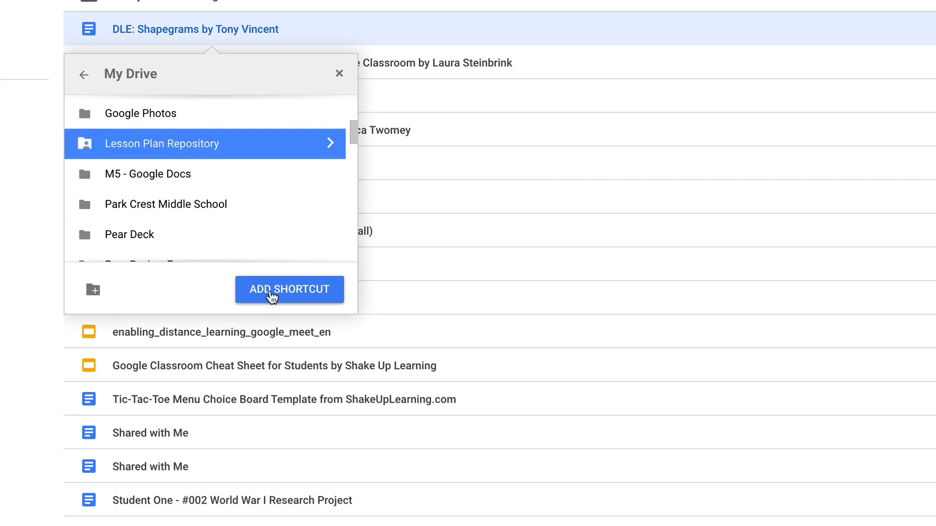
pyautogui.click(289, 289)
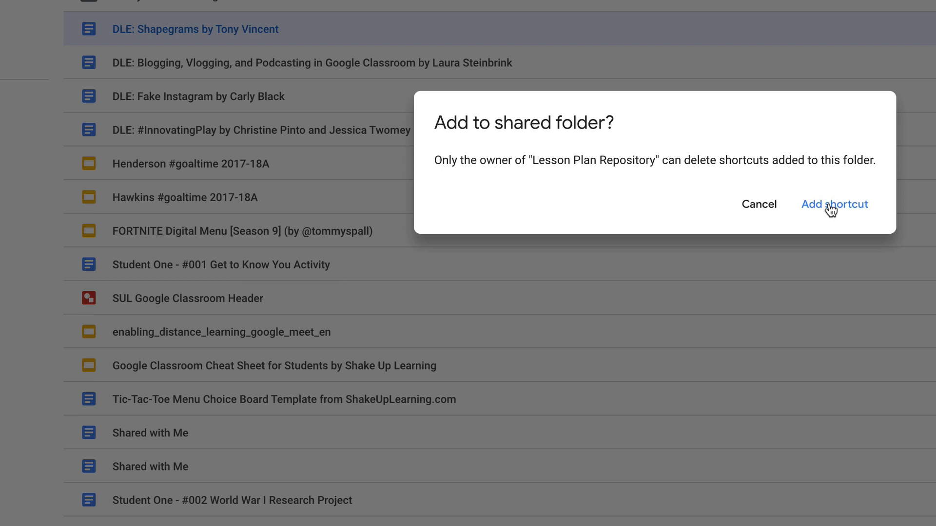
pyautogui.moveTo(619, 165)
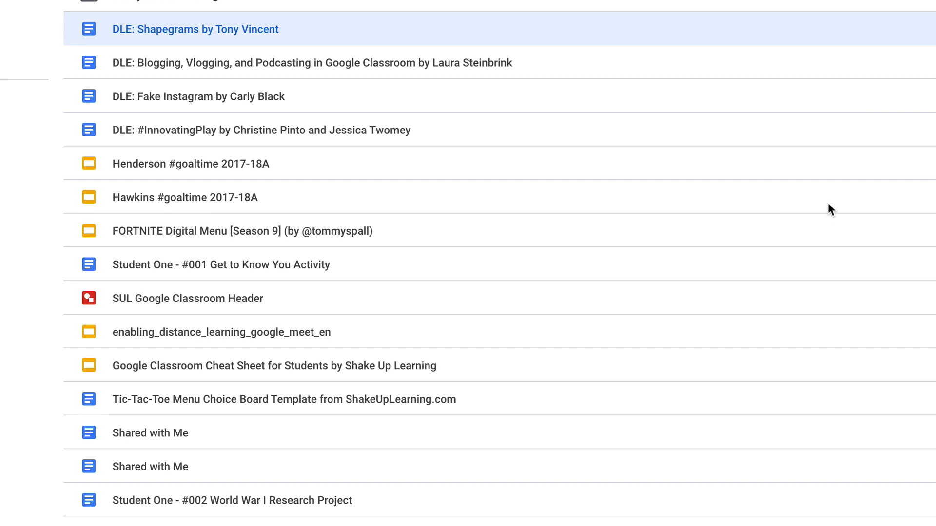
pyautogui.moveTo(510, 119)
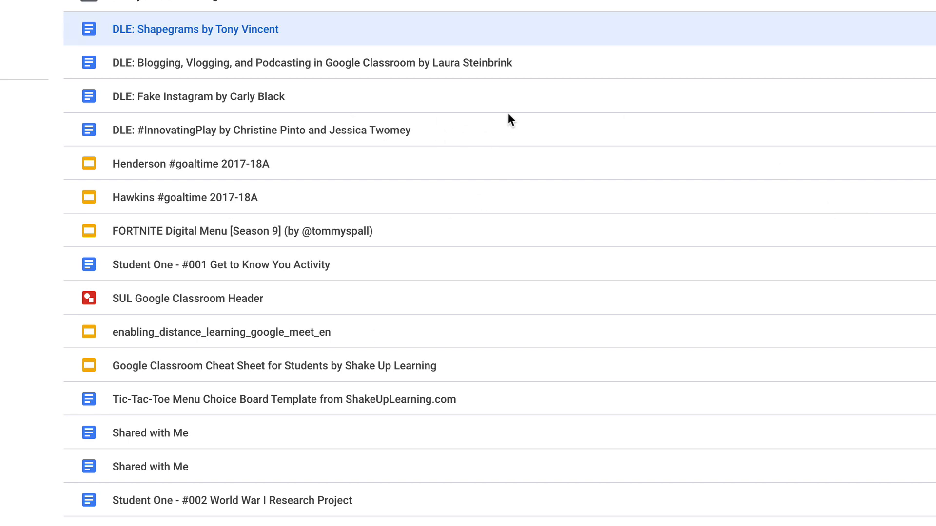
pyautogui.moveTo(602, 243)
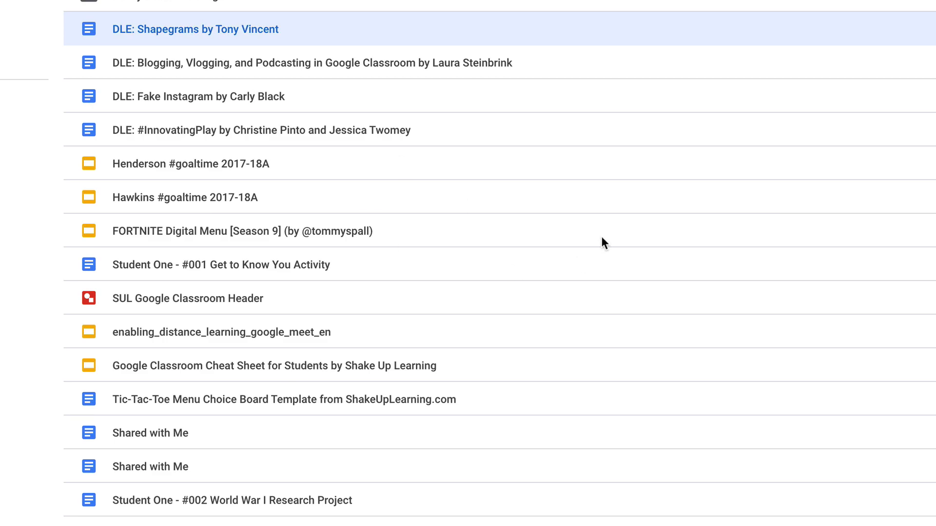
pyautogui.moveTo(455, 309)
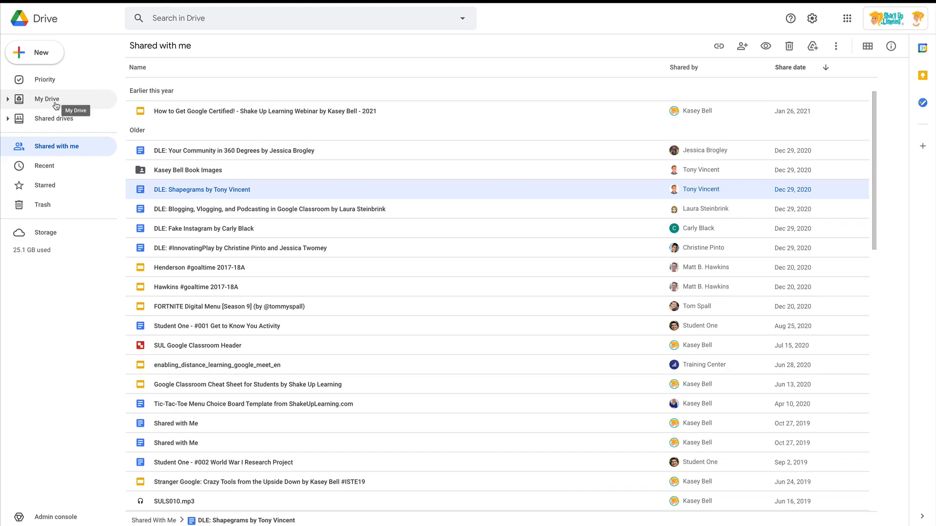
# Step: Return to My Drive with its folders and recent files listed
pyautogui.click(47, 99)
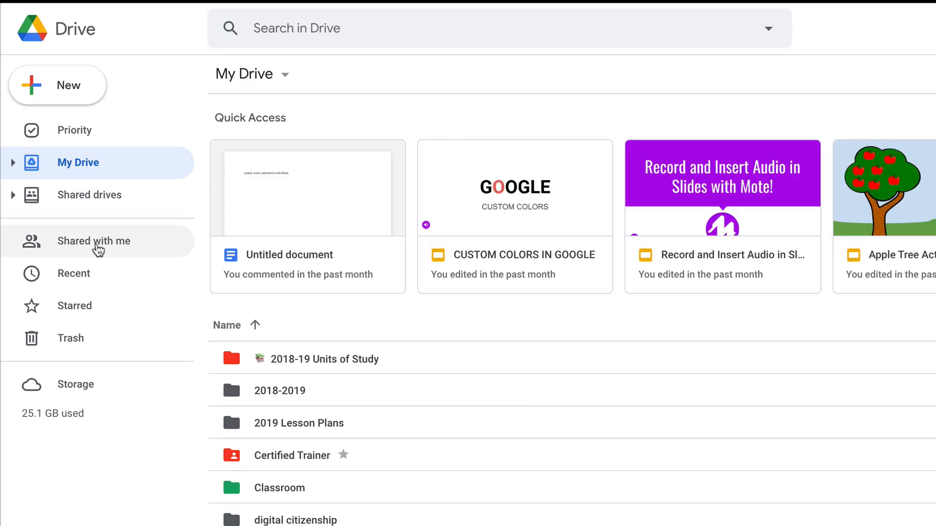